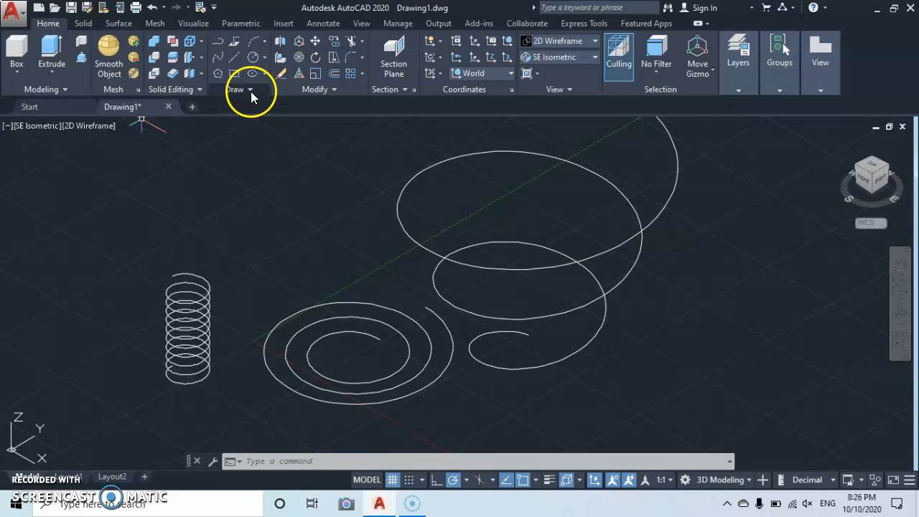
- Select and erase all existing helices and spirals, emptying the drawing
click(235, 89)
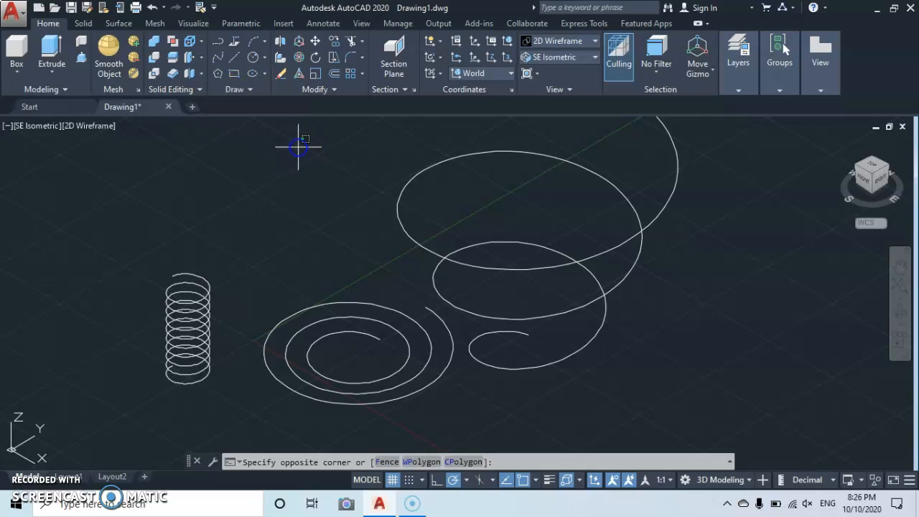
mouse_move(270, 287)
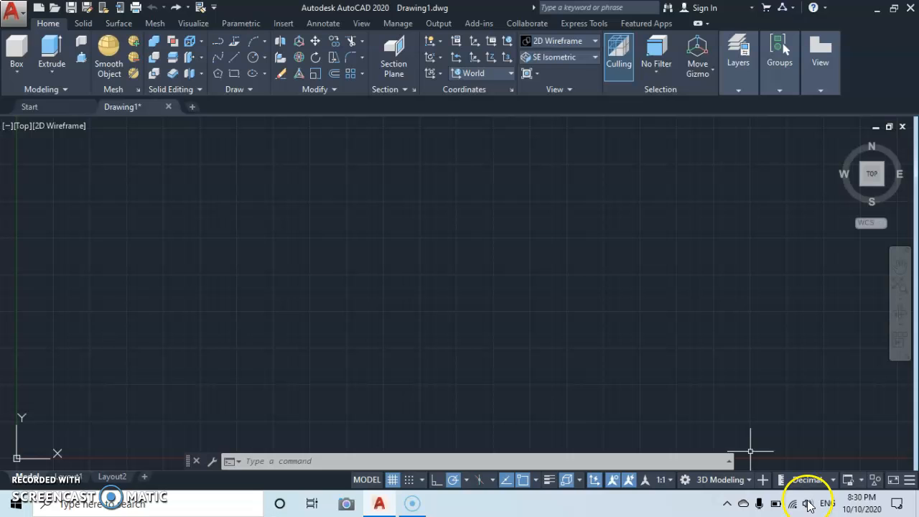
mouse_move(721, 479)
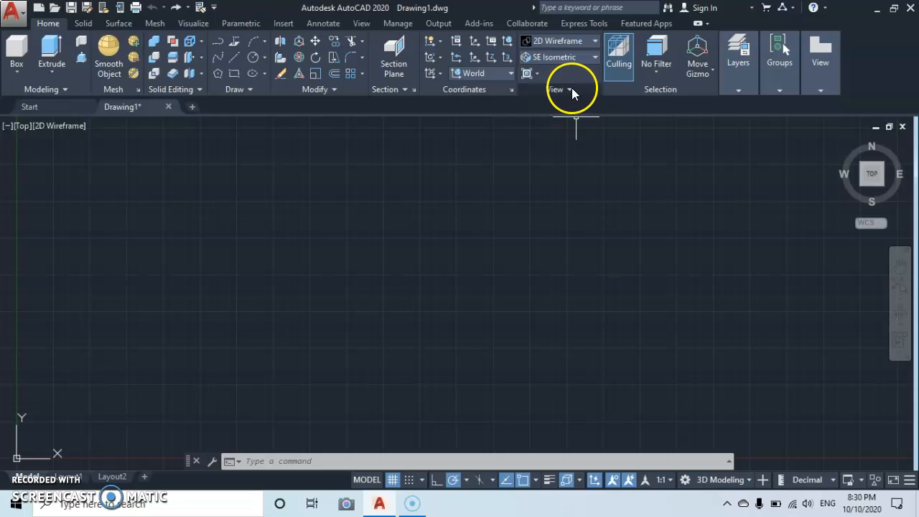
mouse_move(586, 70)
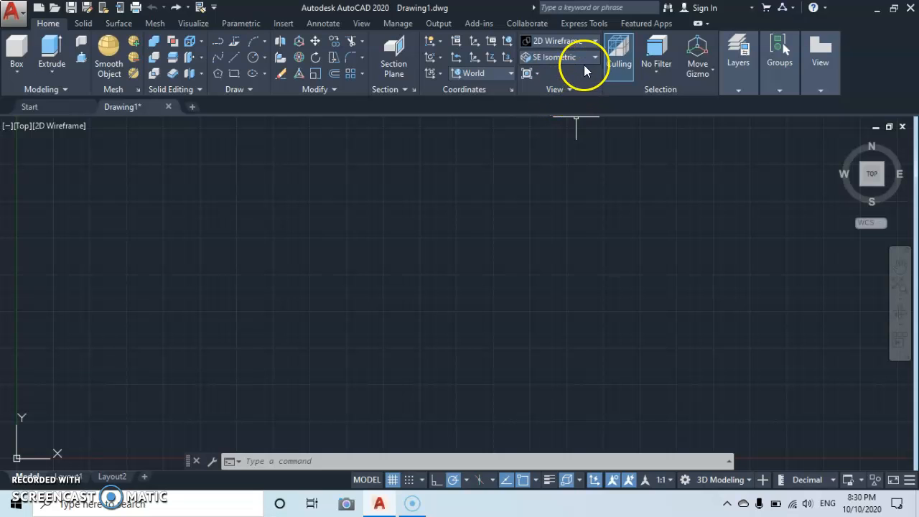
- Switch the drawing to the SE Isometric preset view
click(594, 58)
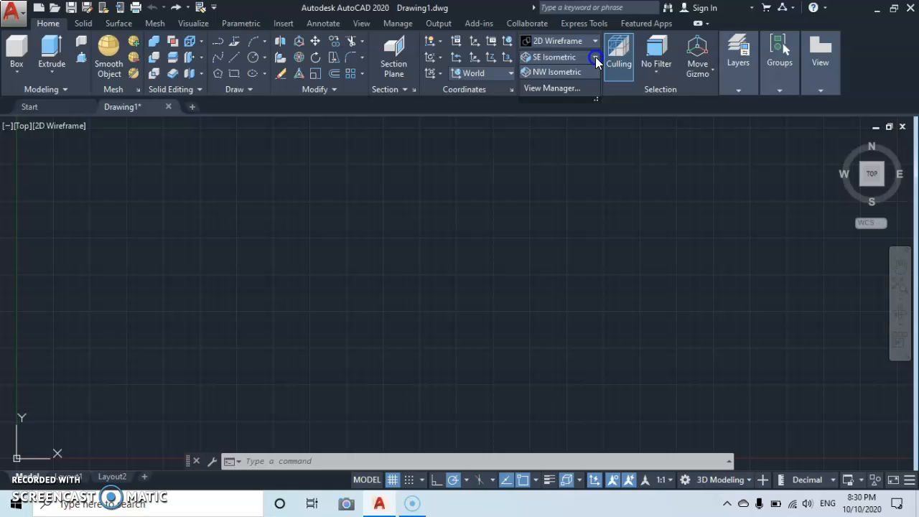
click(594, 57)
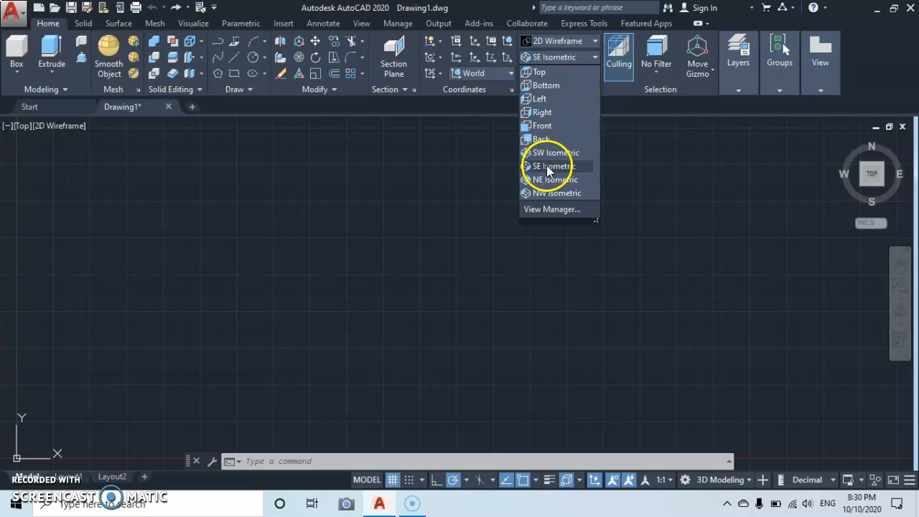
click(555, 167)
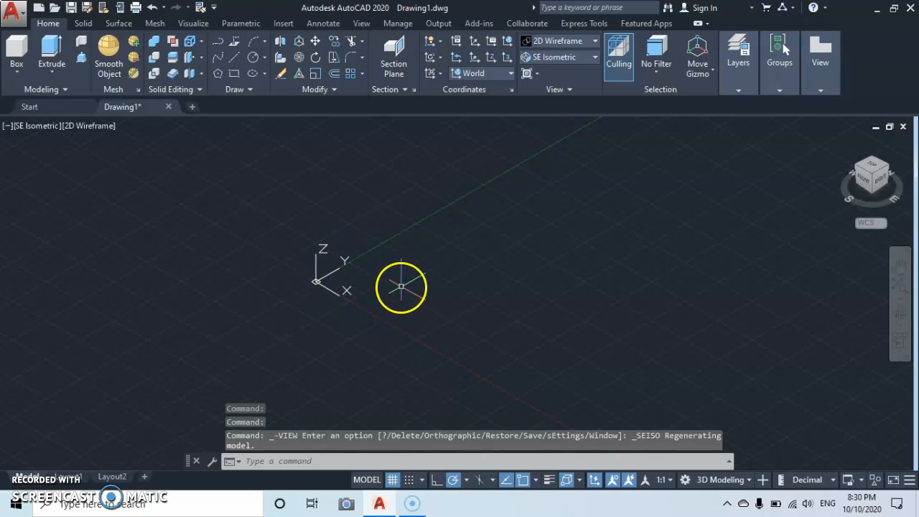
mouse_move(514, 231)
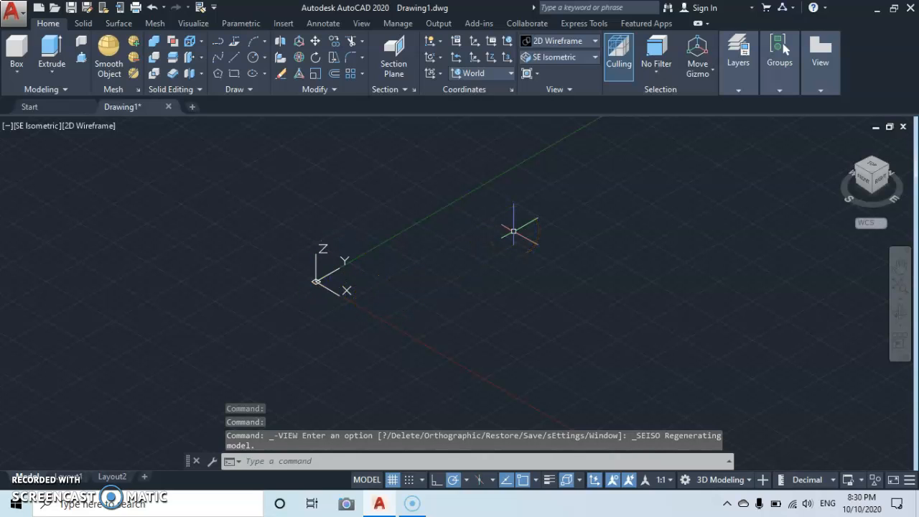
- Run UCSICON and set it to Noorigin so the icon stops following the origin
text(u)
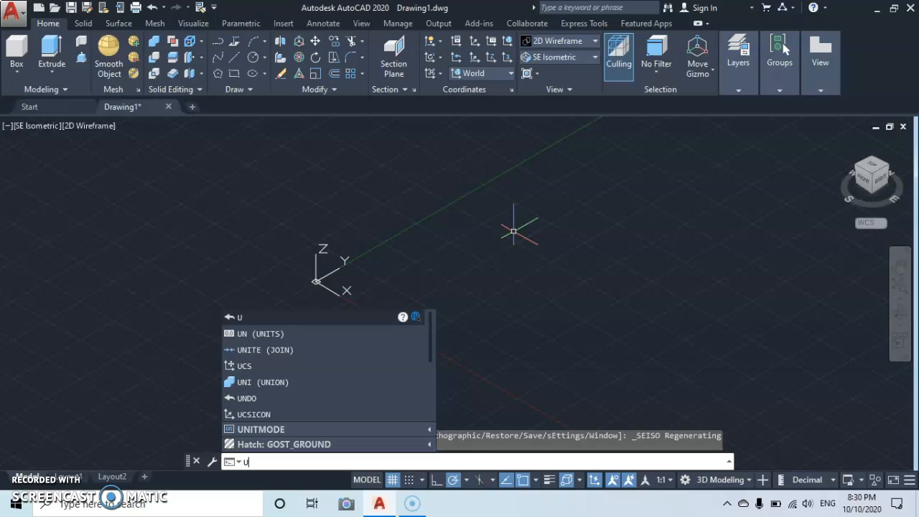
text(cs)
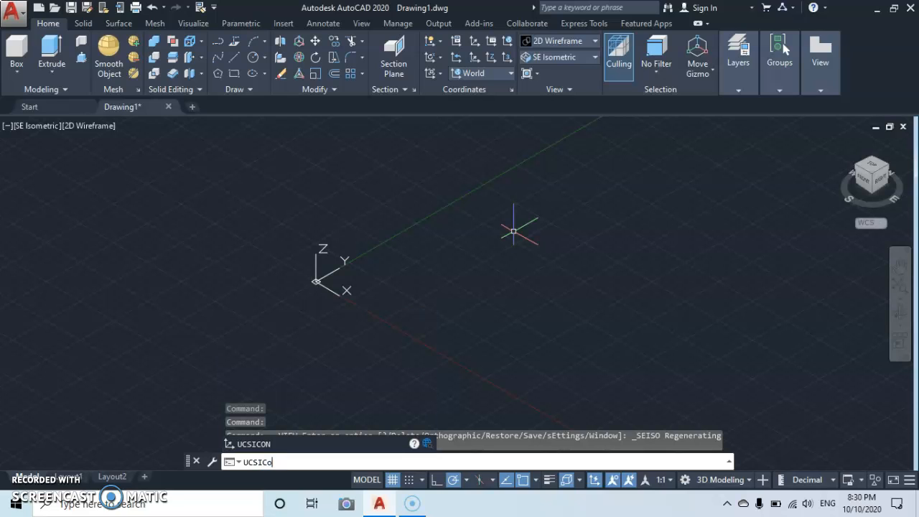
text(N)
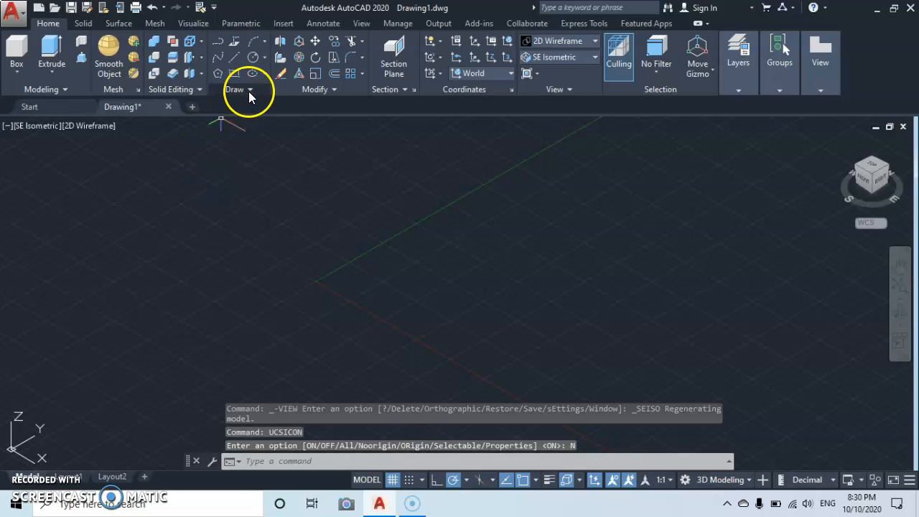
mouse_move(251, 93)
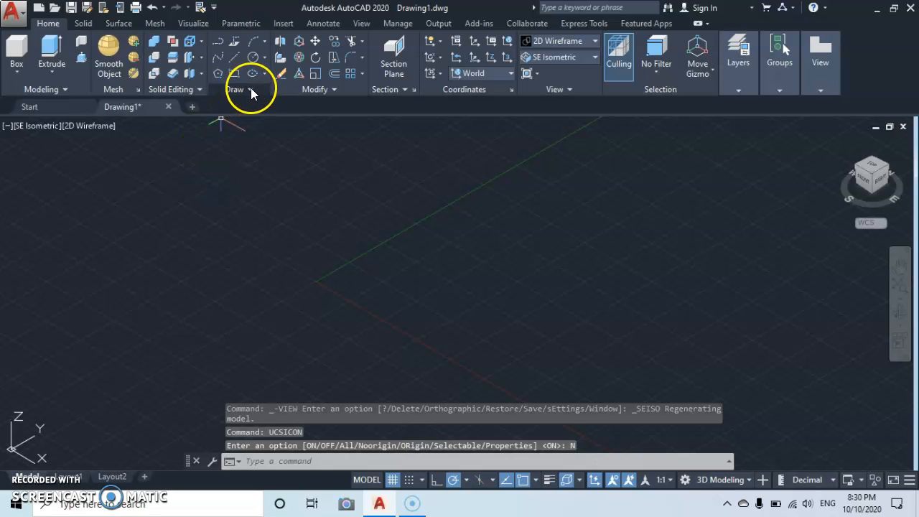
- Start the Helix tool from the expanded Draw panel
click(235, 90)
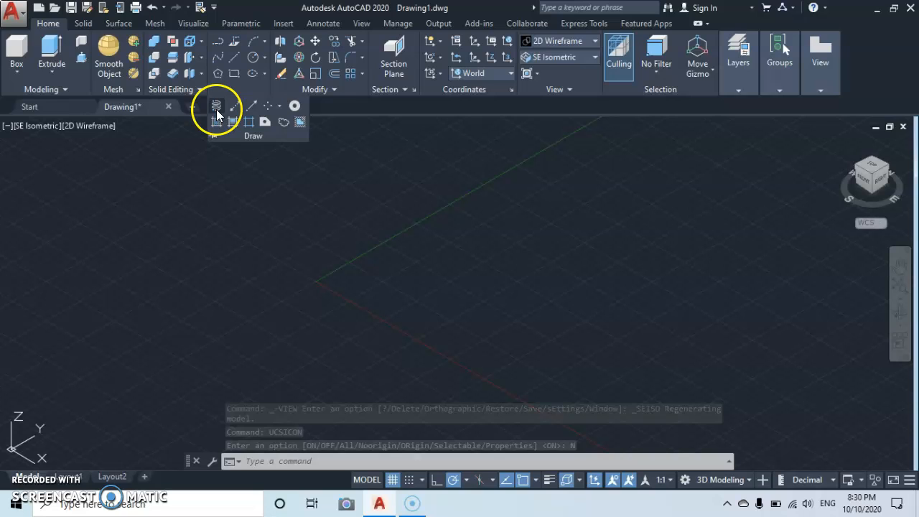
mouse_move(215, 107)
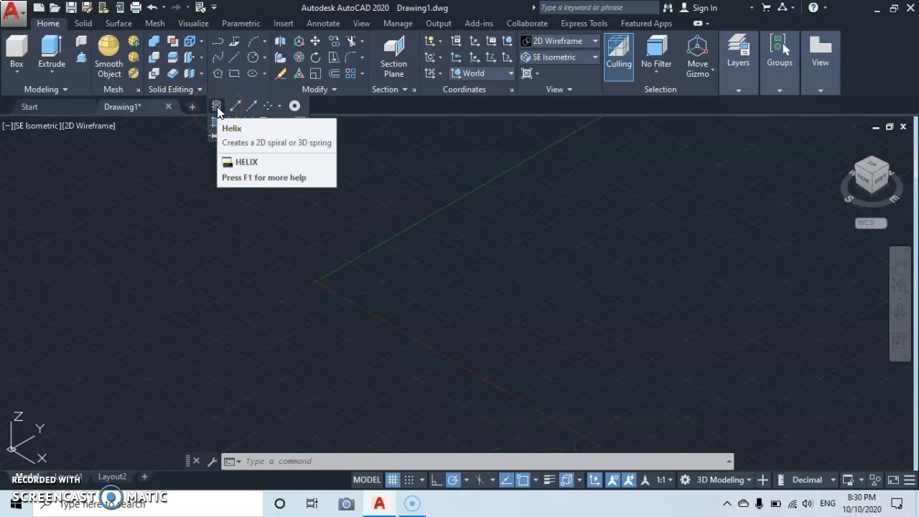
click(216, 106)
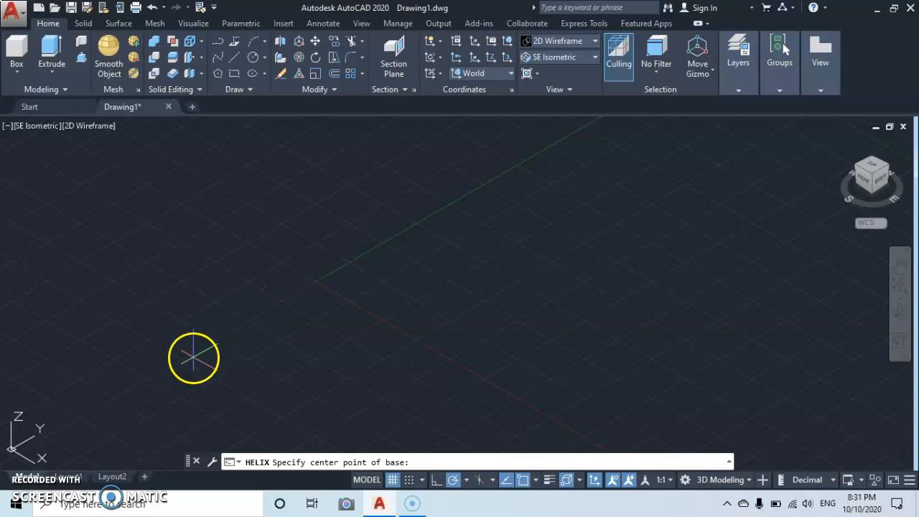
mouse_move(215, 342)
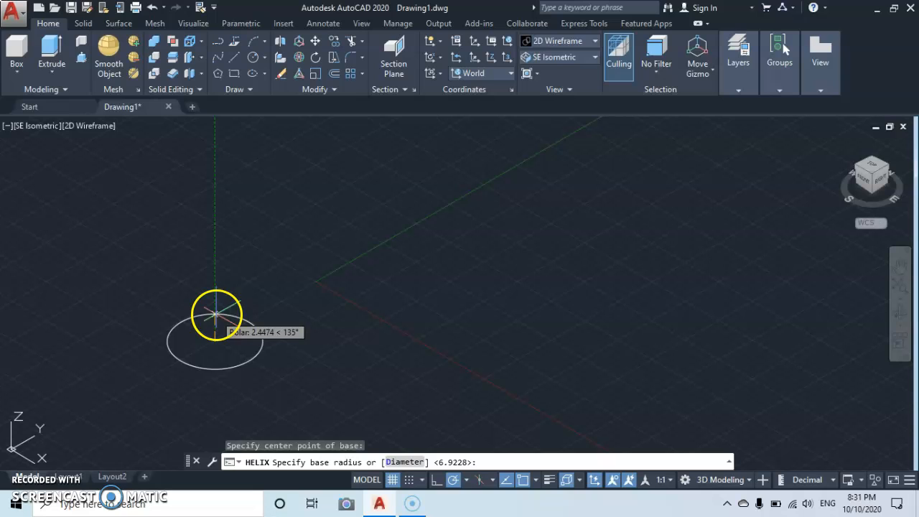
mouse_move(270, 343)
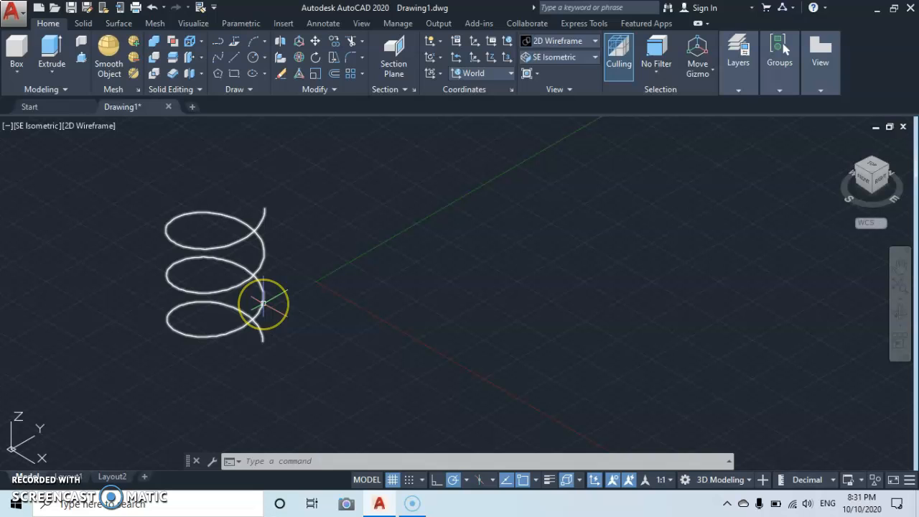
mouse_move(264, 302)
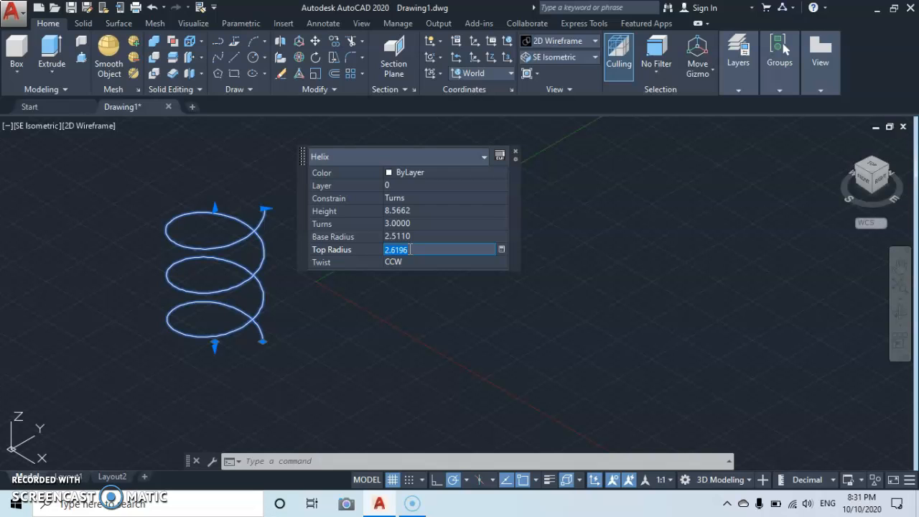
- Give the helix base and top radius 3, height 10 and 6 turns via Quick Properties
text(3.0000)
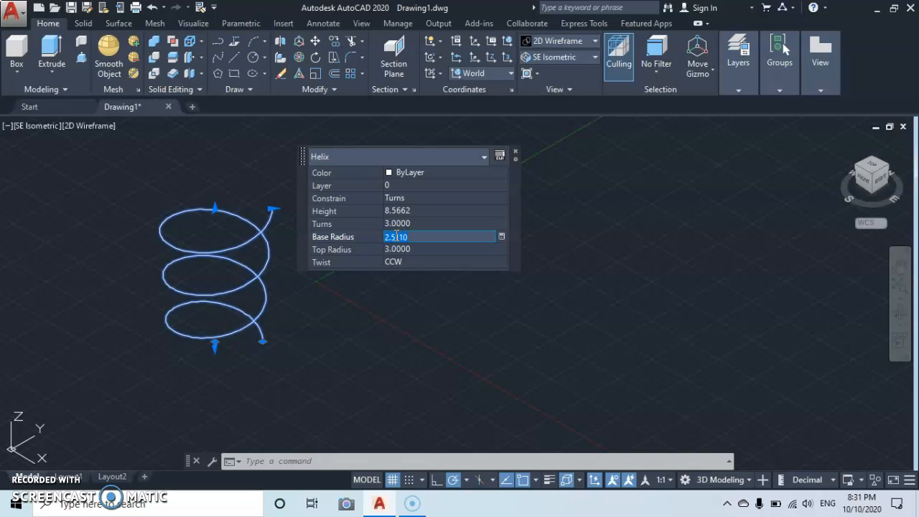
text(3.0000)
click(439, 209)
text(10.0000)
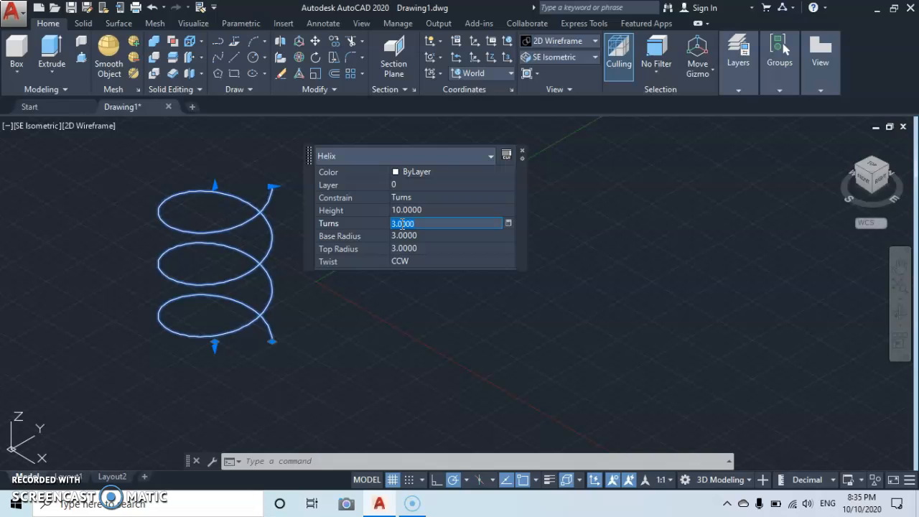
text(6)
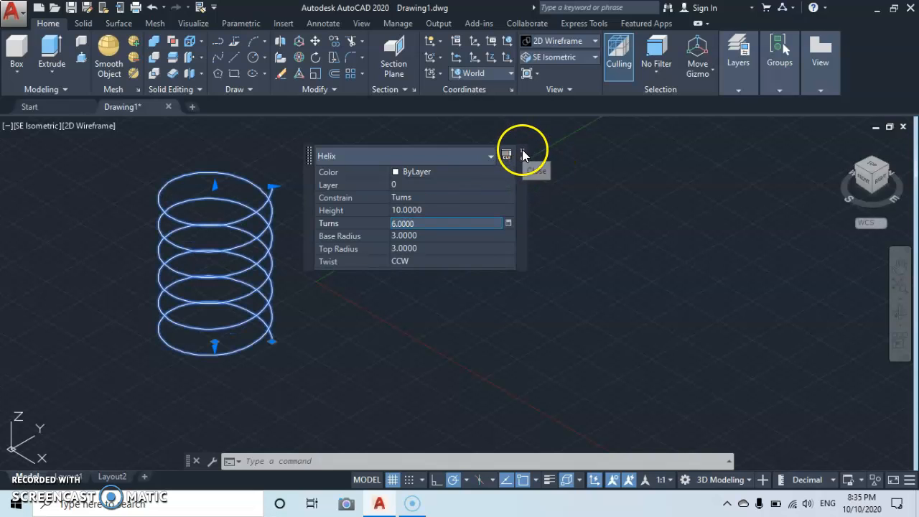
click(522, 155)
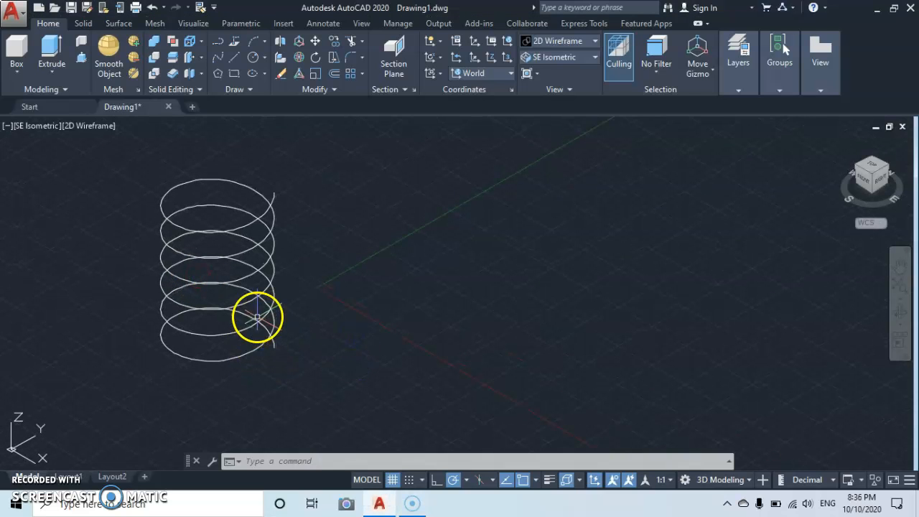
mouse_move(279, 297)
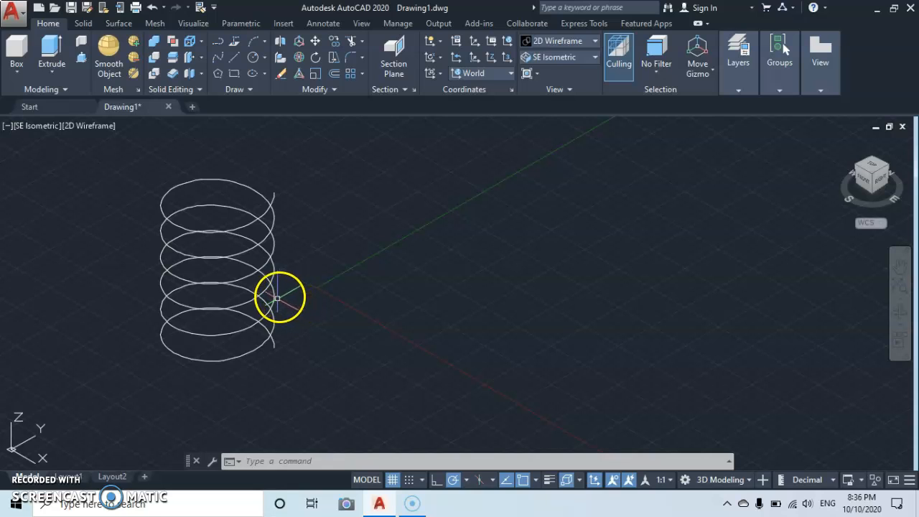
- Set the helix's top radius to 1 so it tapers into a cone-shaped coil
click(277, 297)
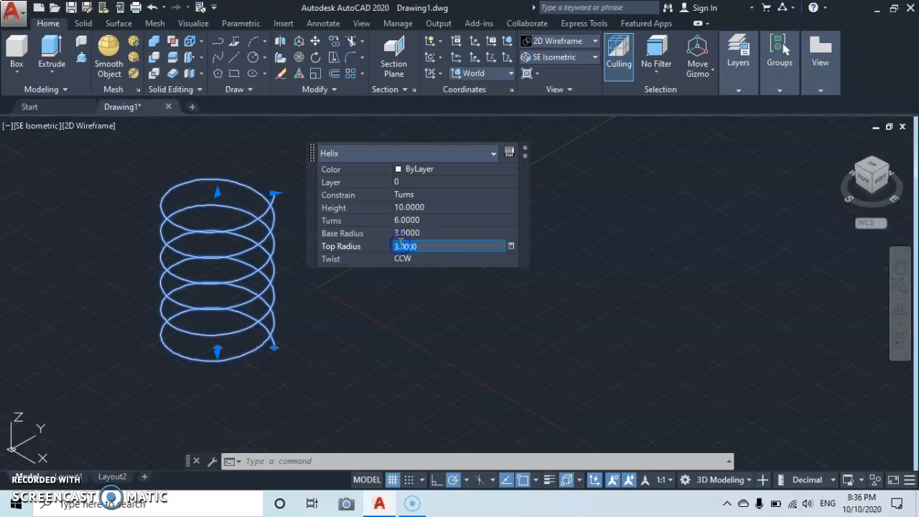
text(1)
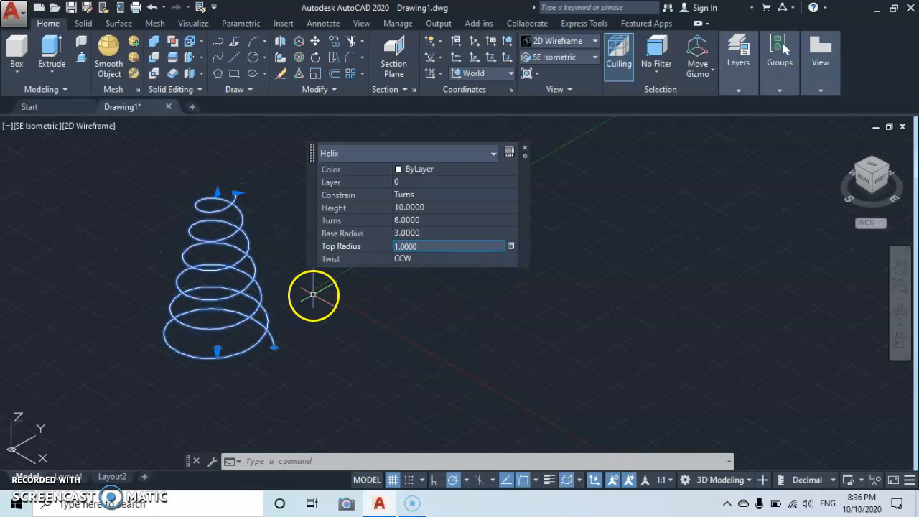
mouse_move(230, 227)
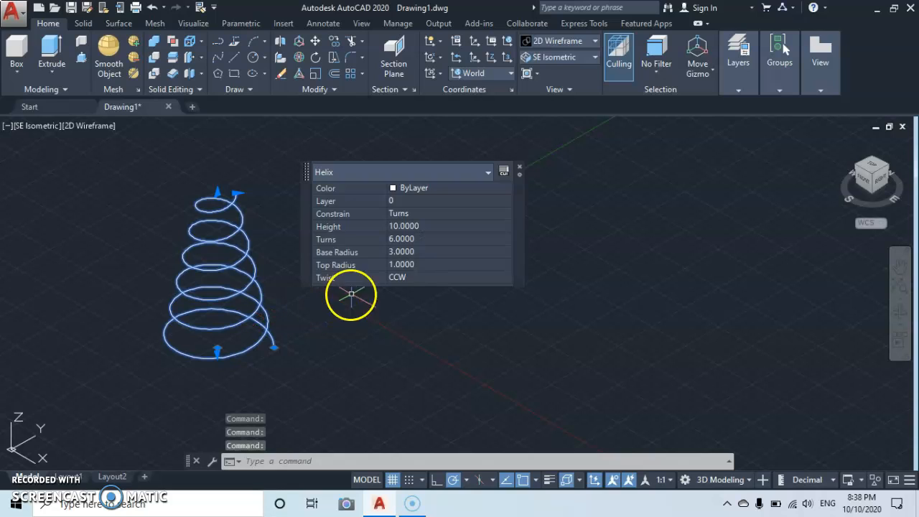
- Undo the top-radius change and set the base radius to 2, widening upward
click(445, 264)
text(3.0000)
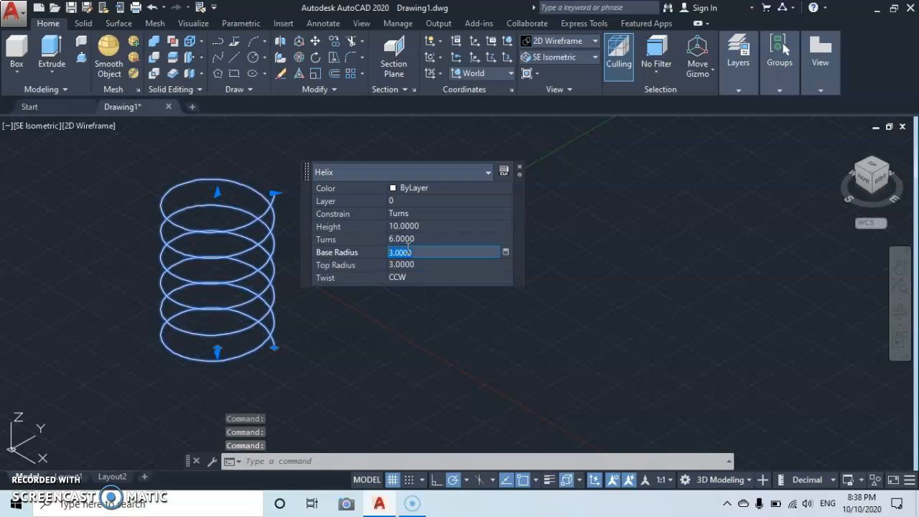
text(2)
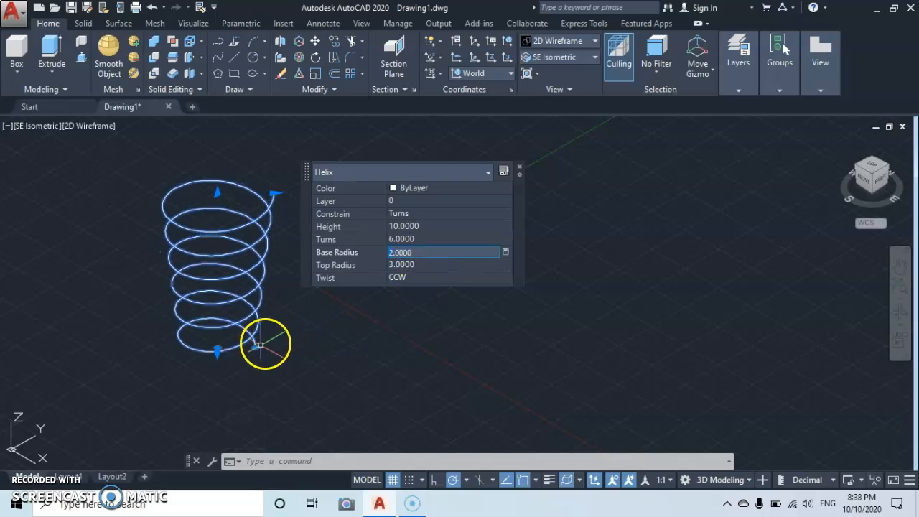
drag(256, 344, 218, 261)
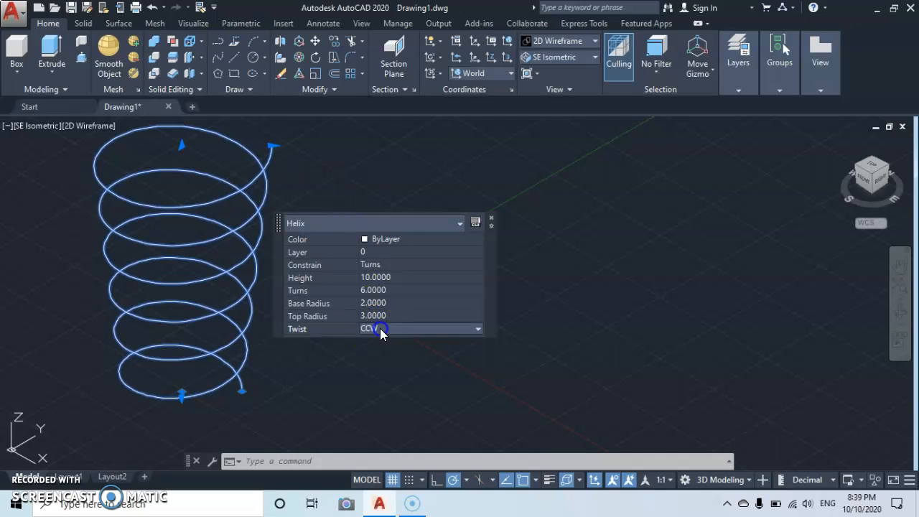
- Set the helix's twist direction to CW (clockwise)
click(477, 329)
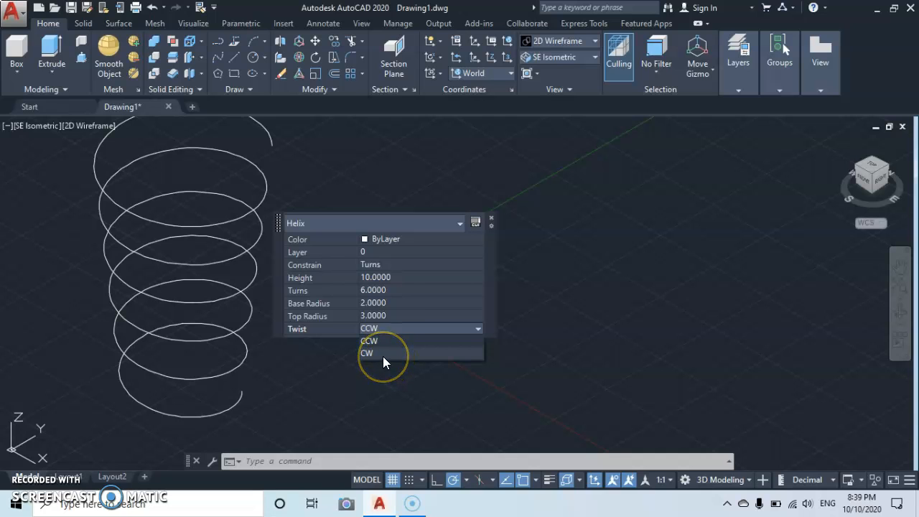
click(368, 354)
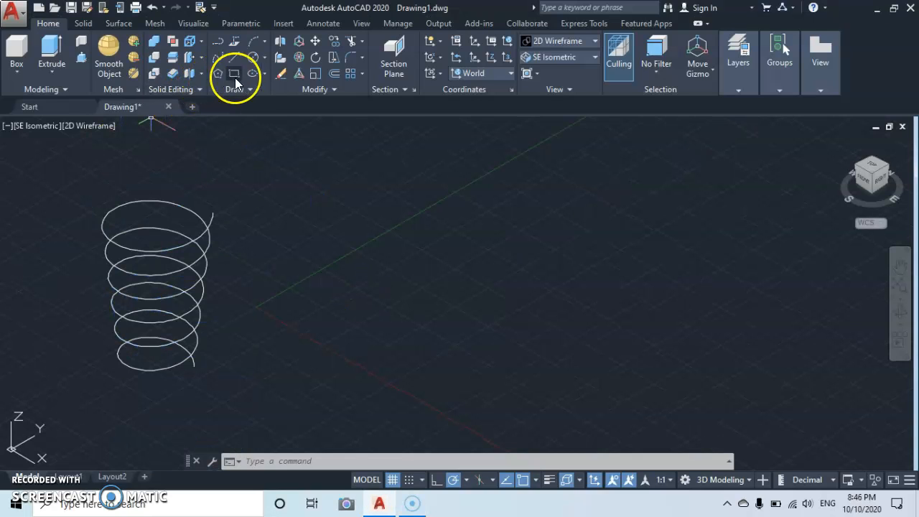
- Draw a second wide, loose helix on its side using the Axis endpoint option
click(253, 89)
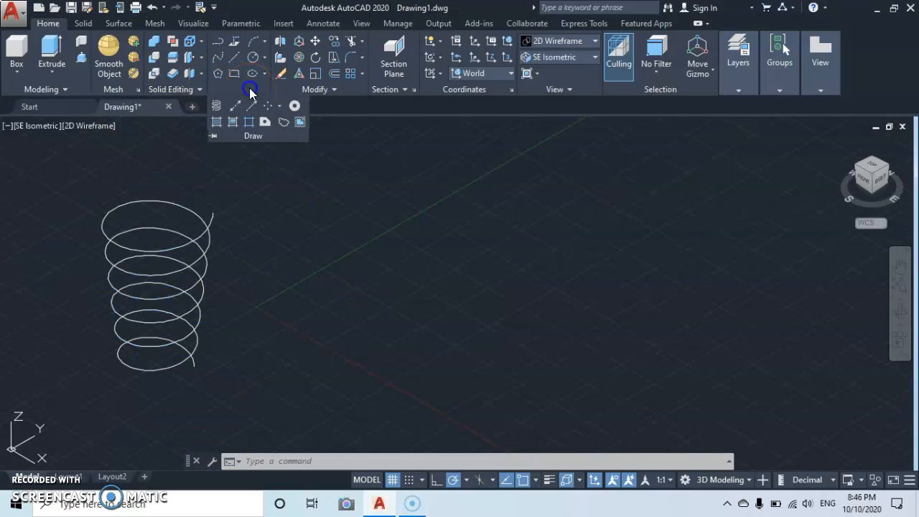
click(216, 106)
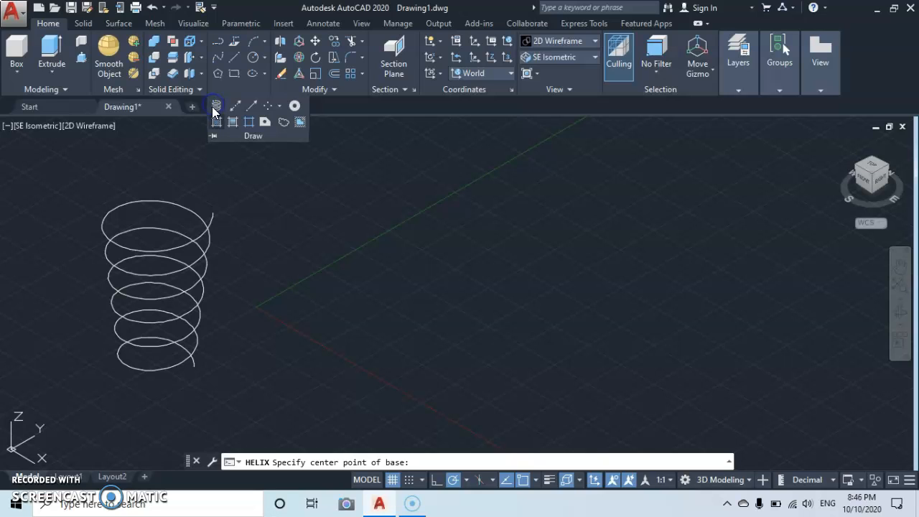
mouse_move(390, 343)
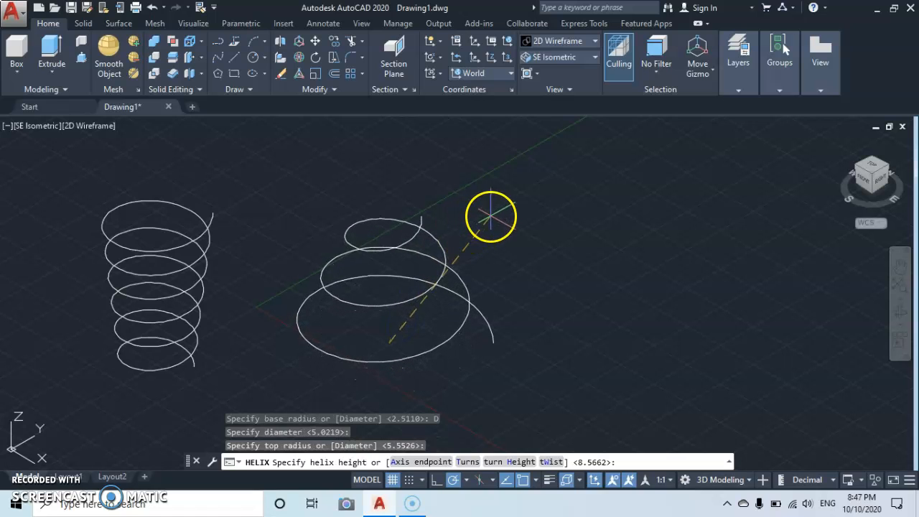
mouse_move(459, 233)
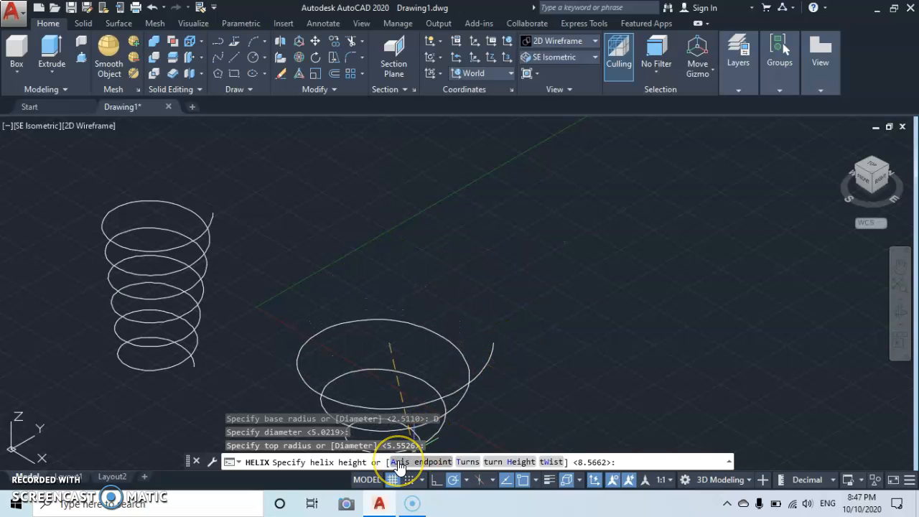
text(A)
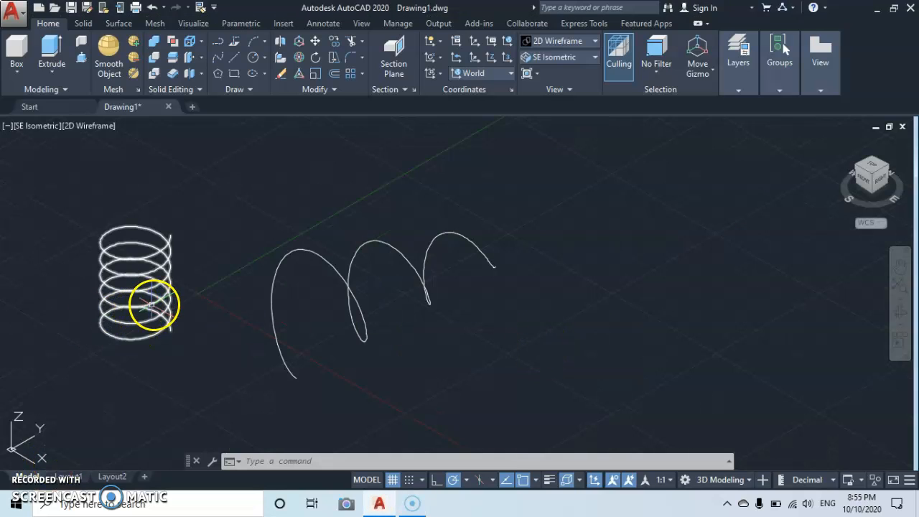
- Copy the first helix and place the copy beyond the sideways helix
right_click(151, 304)
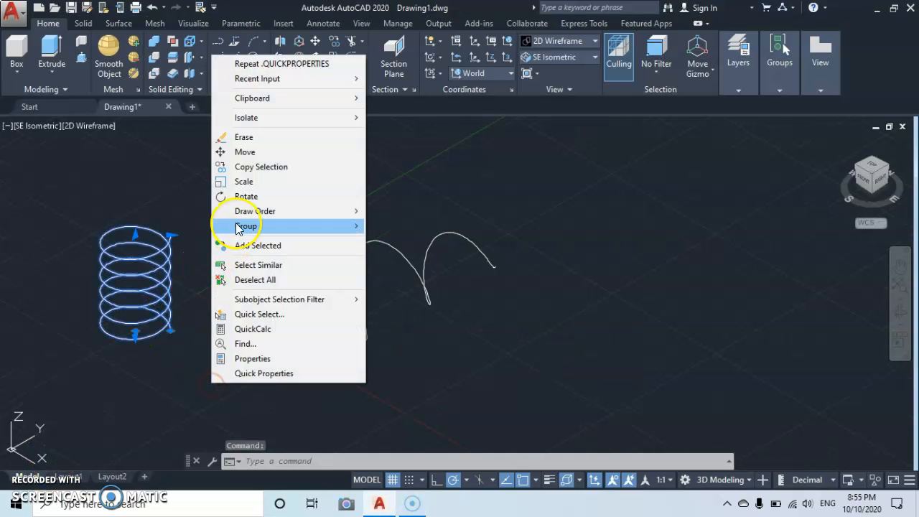
mouse_move(261, 166)
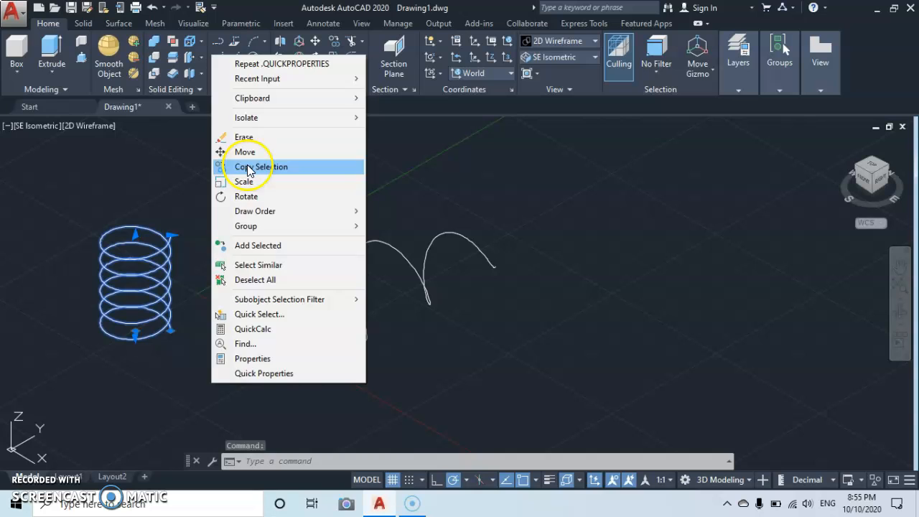
click(261, 167)
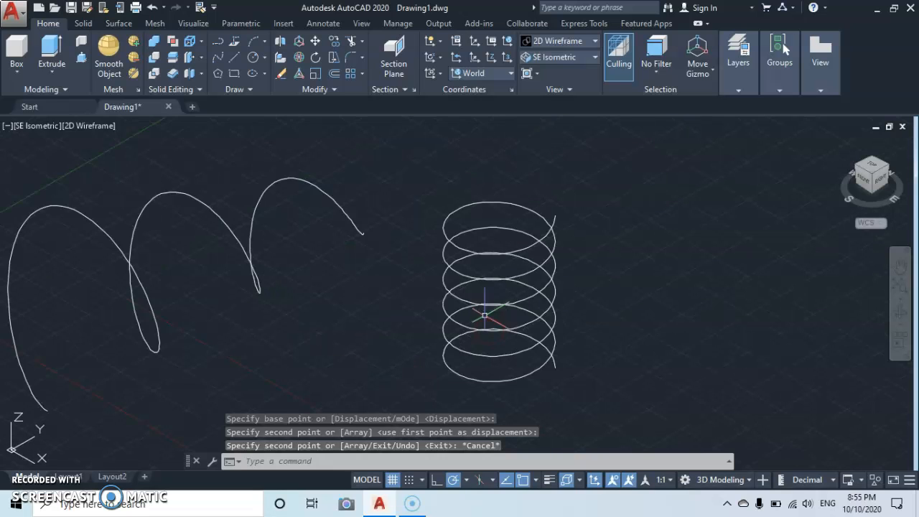
mouse_move(529, 290)
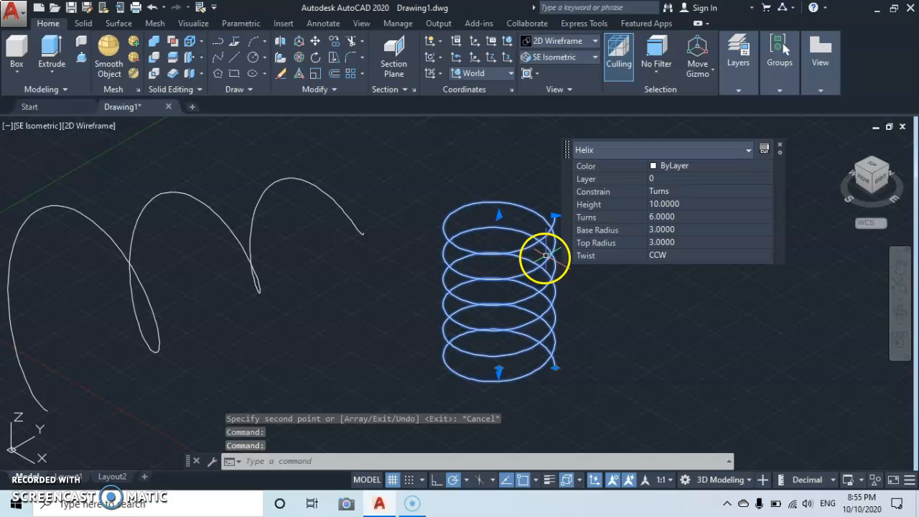
mouse_move(595, 227)
text(0)
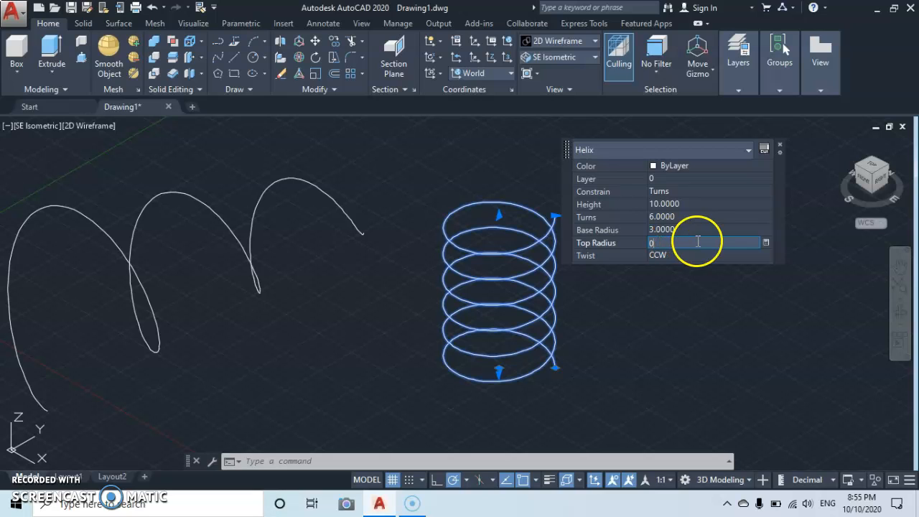
mouse_move(590, 221)
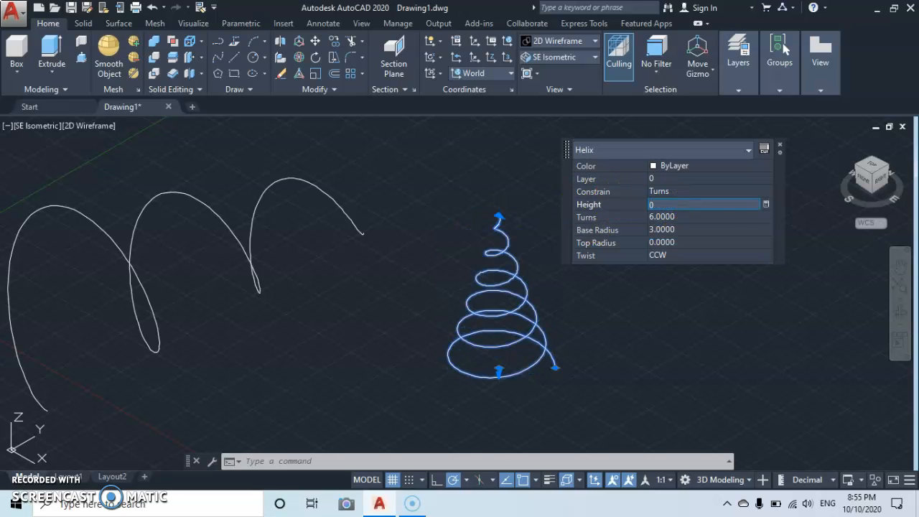
- Set the copied helix's Top Radius and Height to 0, flattening it into a spiral
text(0)
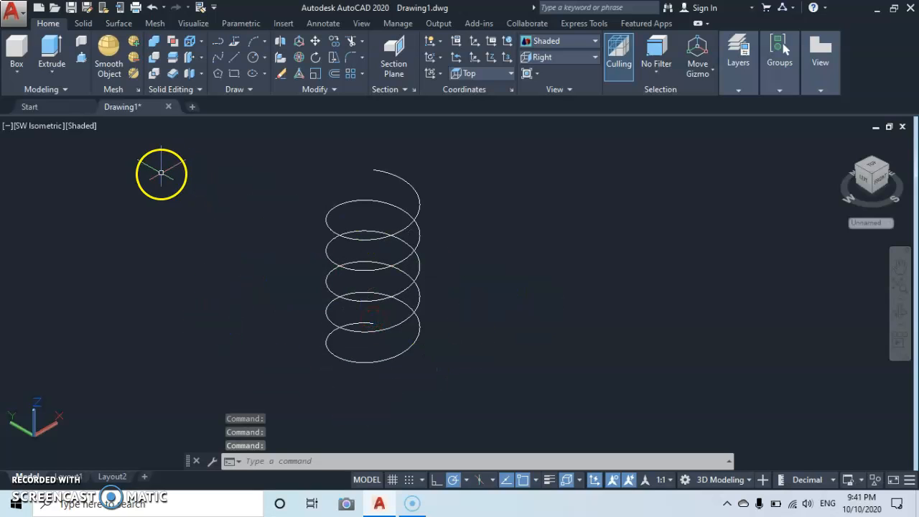
mouse_move(109, 55)
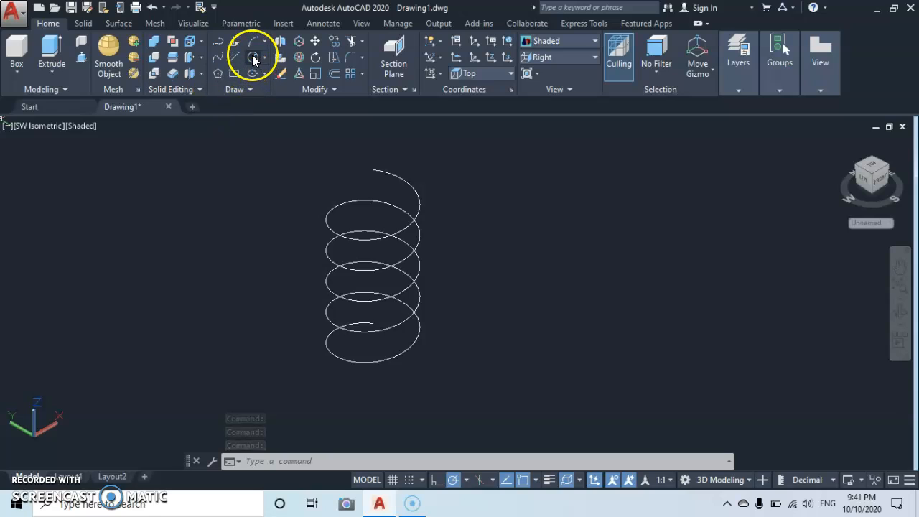
- Draw a small circle beside the helix as the spring's wire profile
click(253, 57)
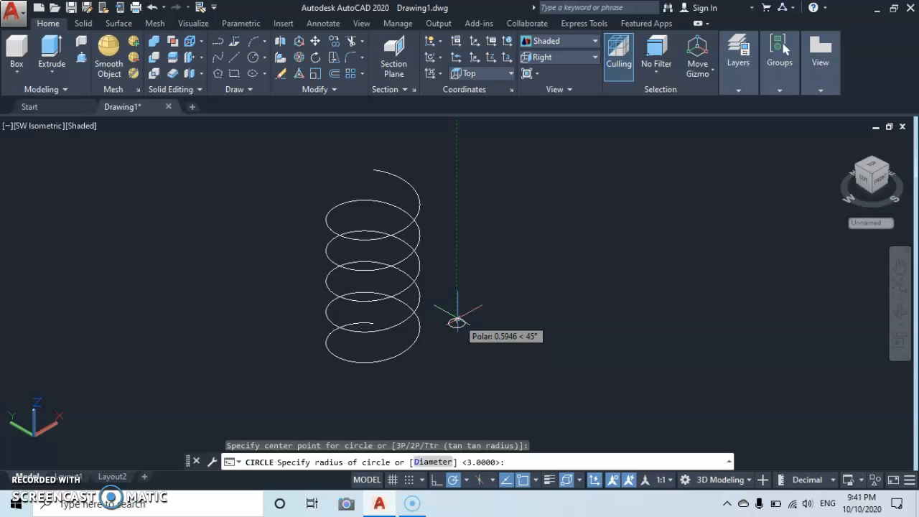
click(458, 319)
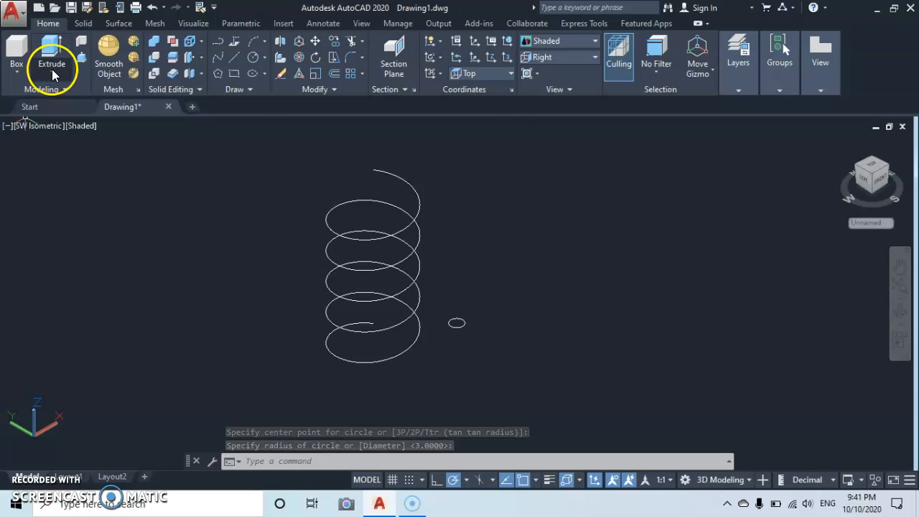
- Sweep the small circle along the helix to form a solid coil spring
click(66, 63)
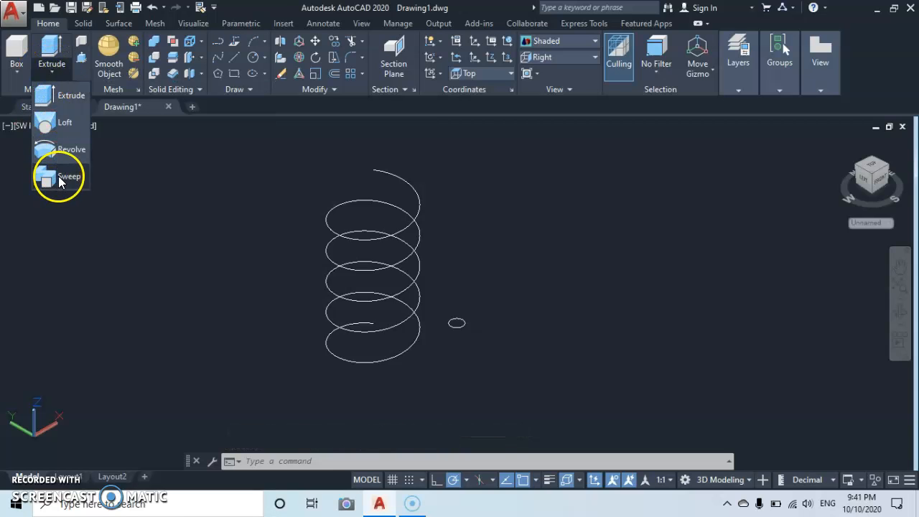
click(69, 175)
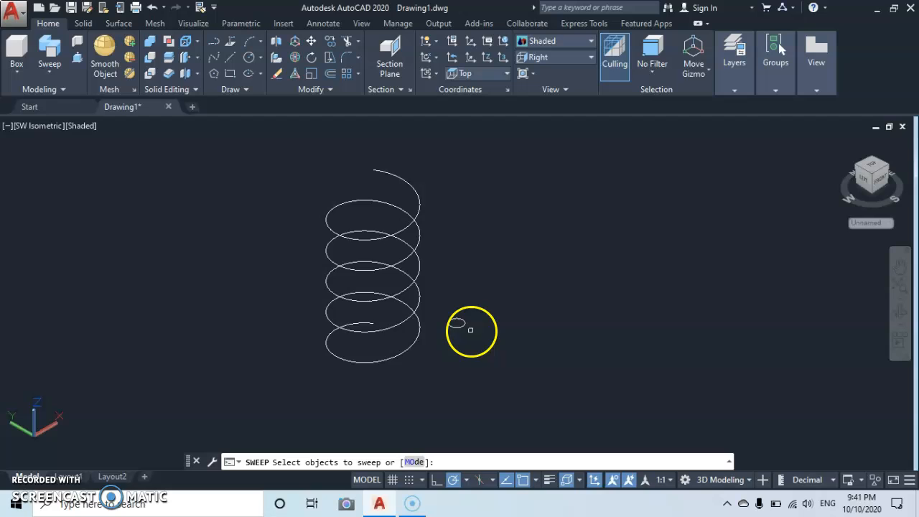
click(457, 323)
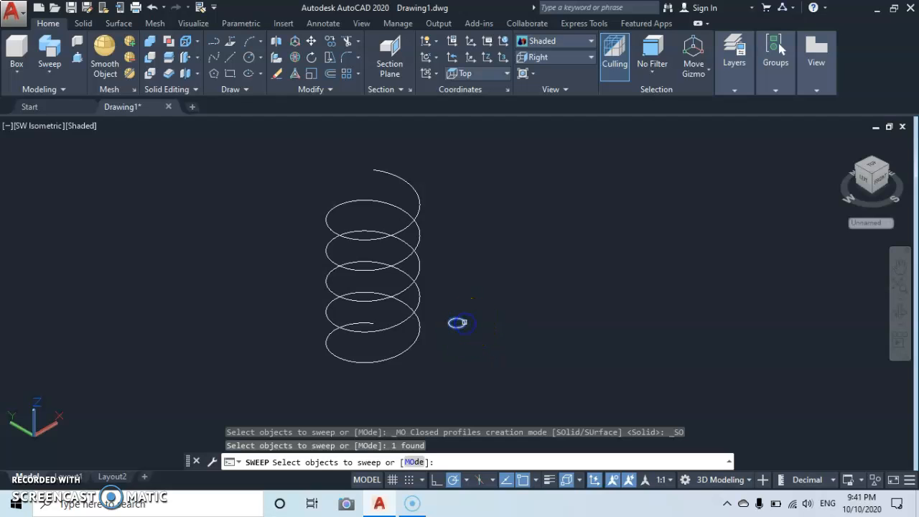
click(456, 321)
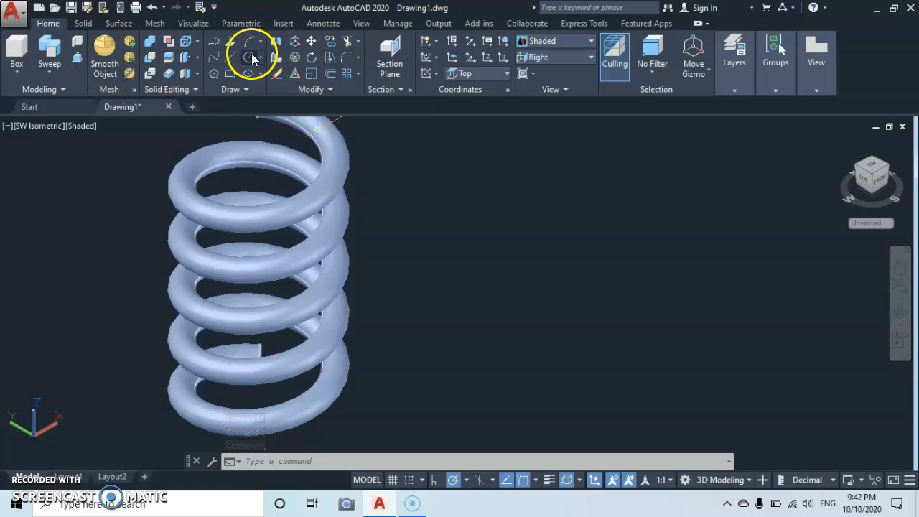
- Draw a large circle beside the spring, sized by diameter
click(251, 56)
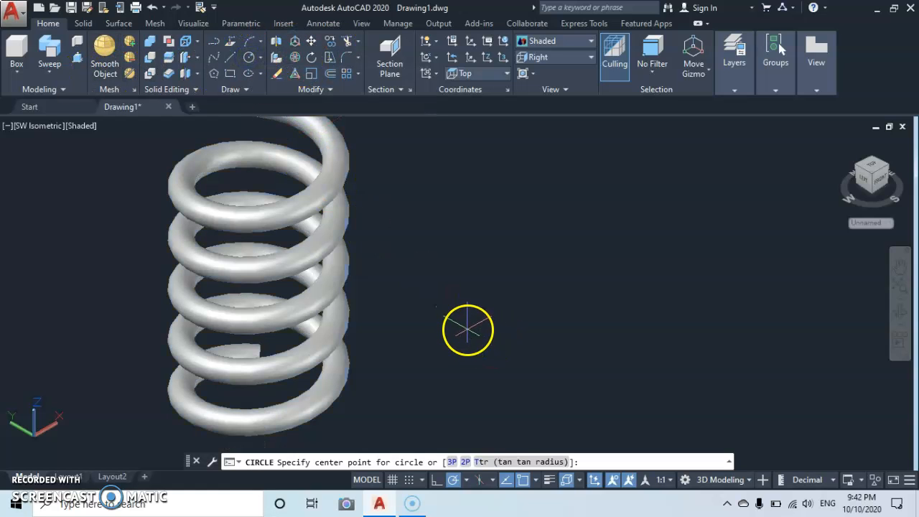
click(467, 329)
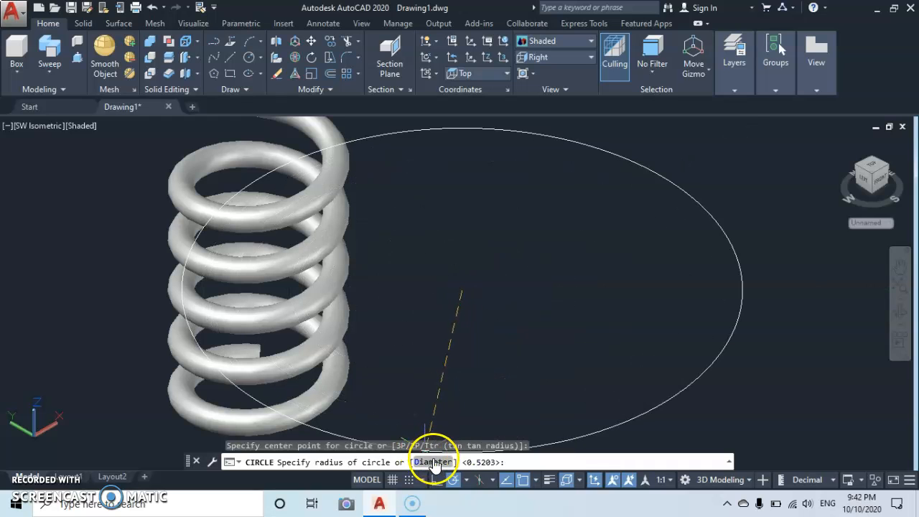
text(D)
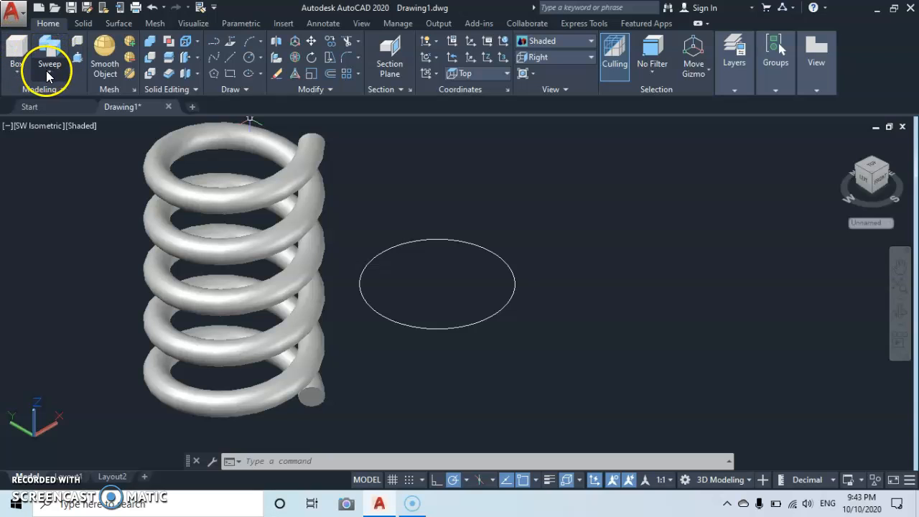
- Extrude the large circle into a tall solid cylinder and select the spring
click(49, 63)
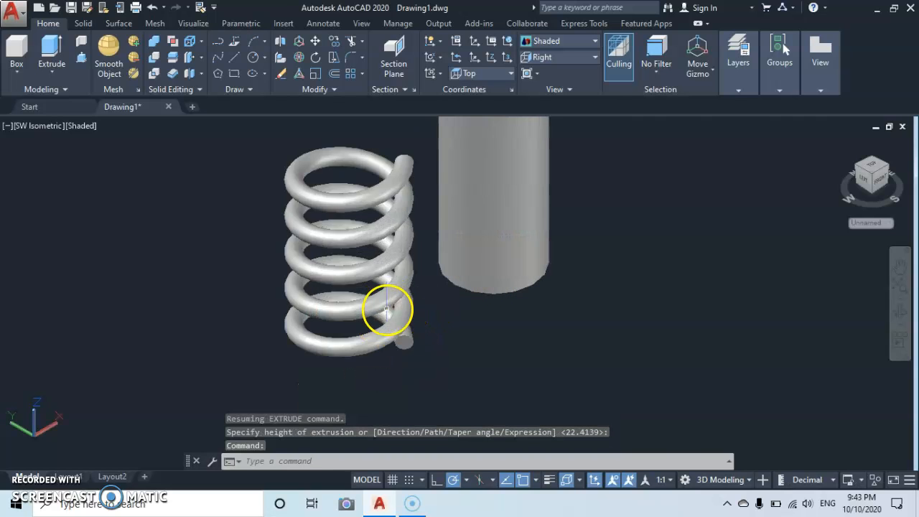
right_click(388, 309)
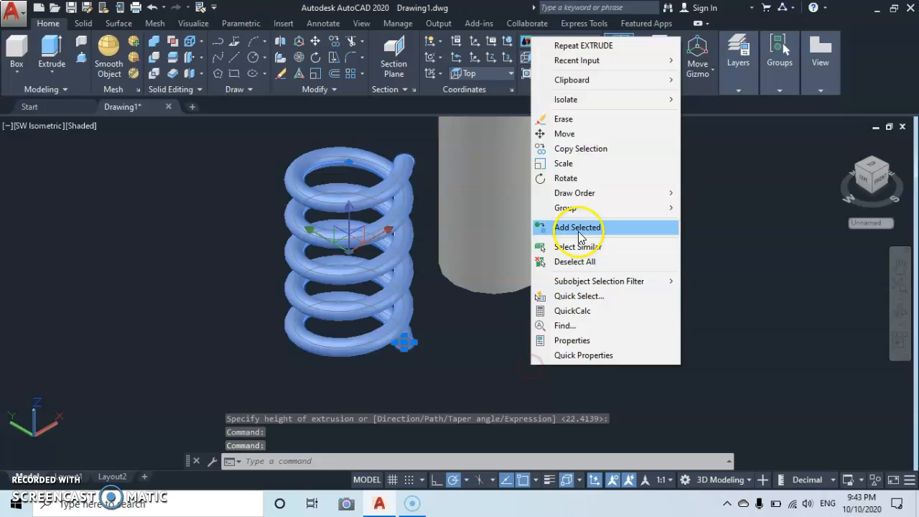
- Move the spring so it wraps around the lower end of the cylinder
click(563, 133)
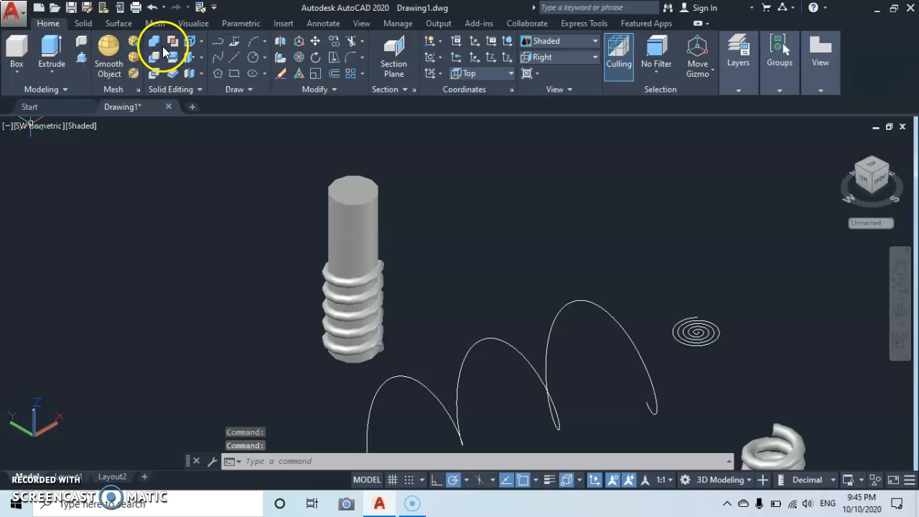
- Subtract the spring from the cylinder to cut a thread into it
click(172, 41)
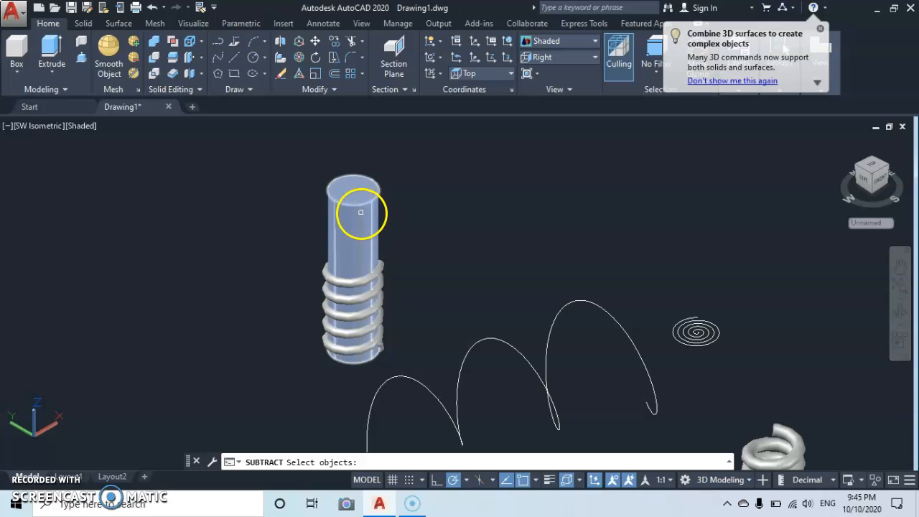
click(361, 213)
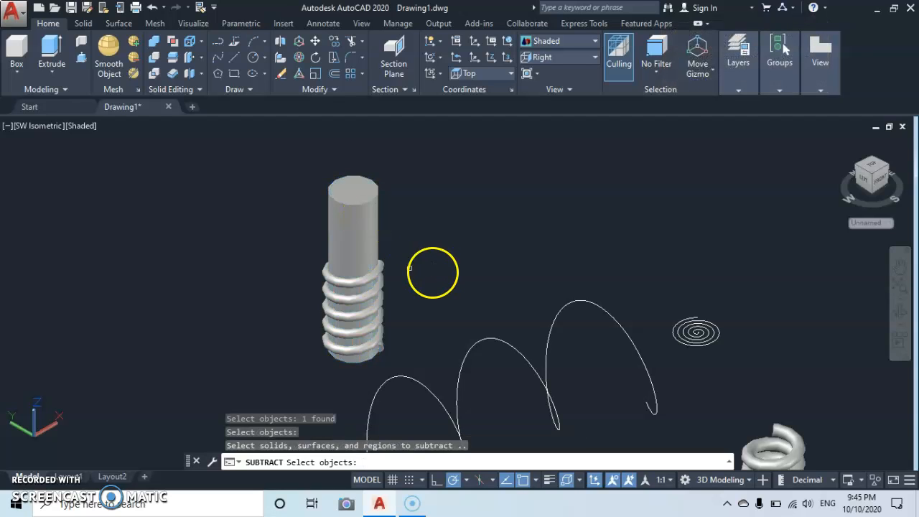
click(371, 279)
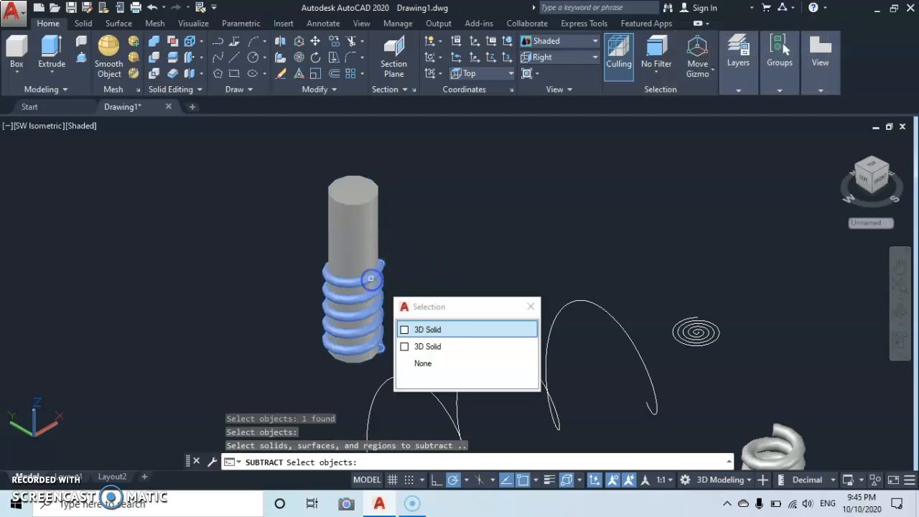